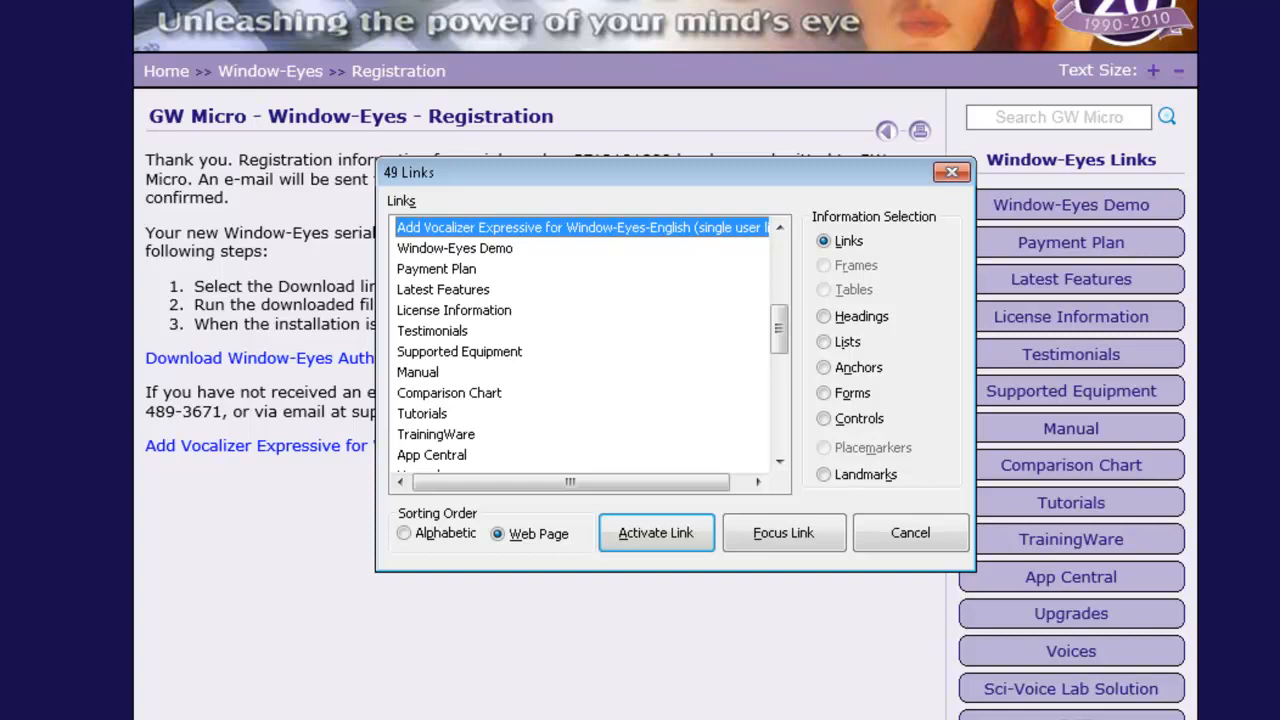
Step: Add one Vocalizer Expressive for Window-Eyes-English license ($59.00) to the cart
left_click(909, 532)
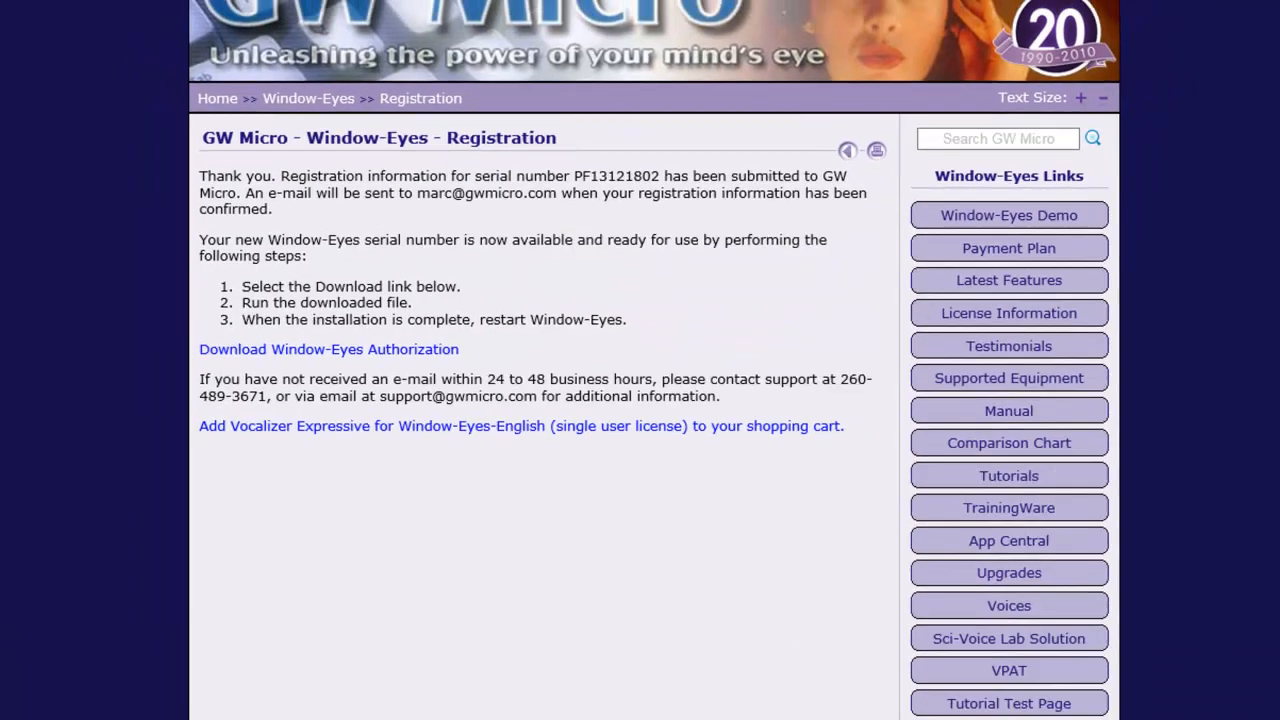
left_click(521, 425)
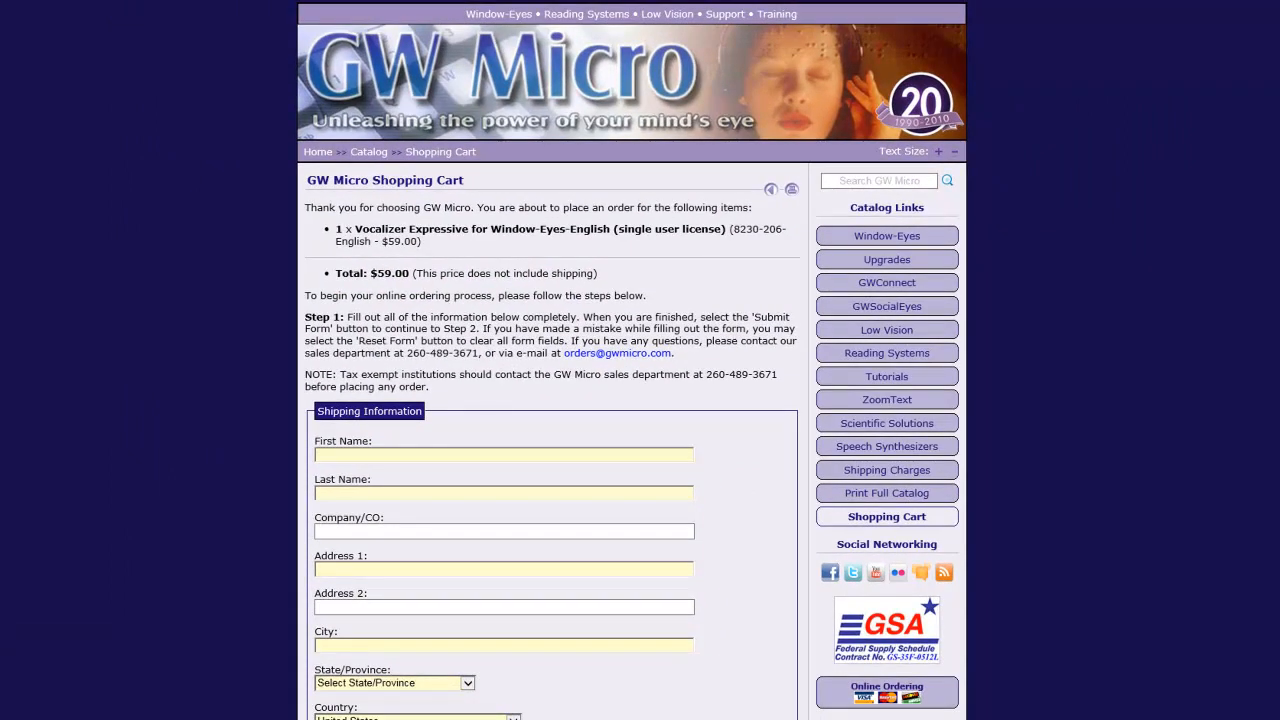
Step: Enter the first name in the Shipping Information section of the order form
left_click(503, 455)
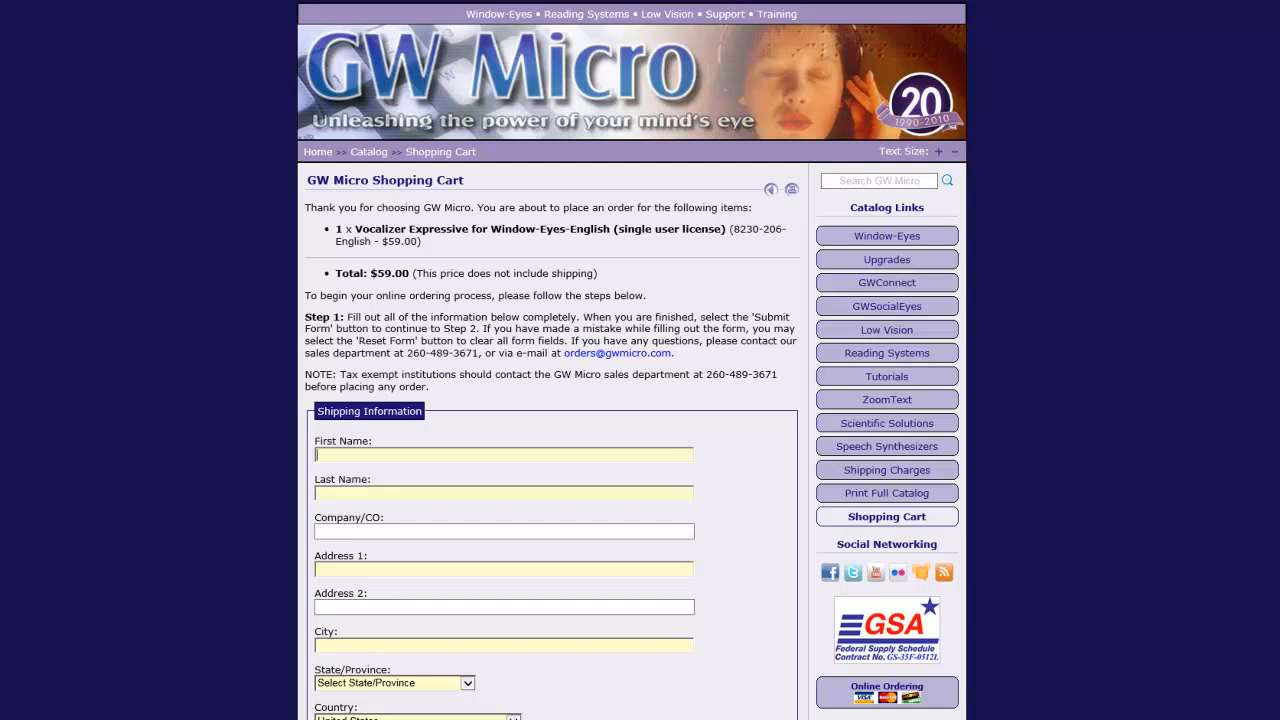
scroll("down", 3)
type("Marc")
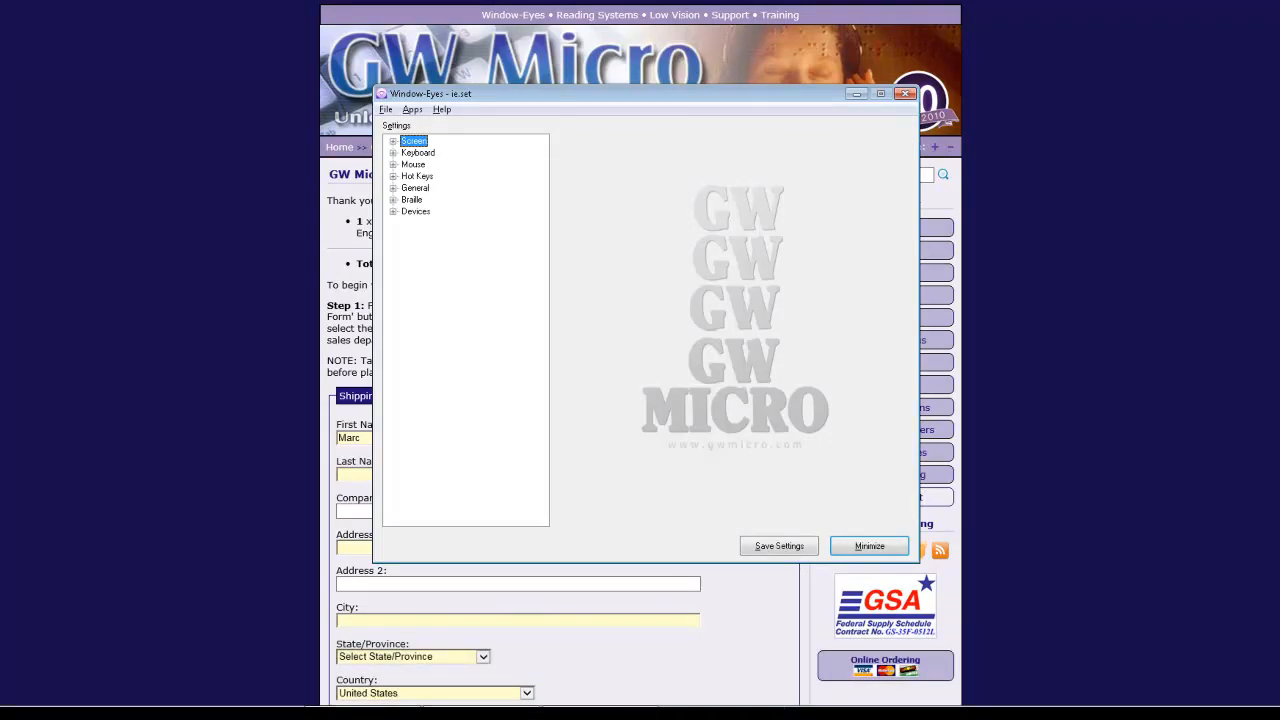
Step: Show About Window-Eyes from the Help menu to see version 8.4.0.0 and the serial number
key("Alt+h")
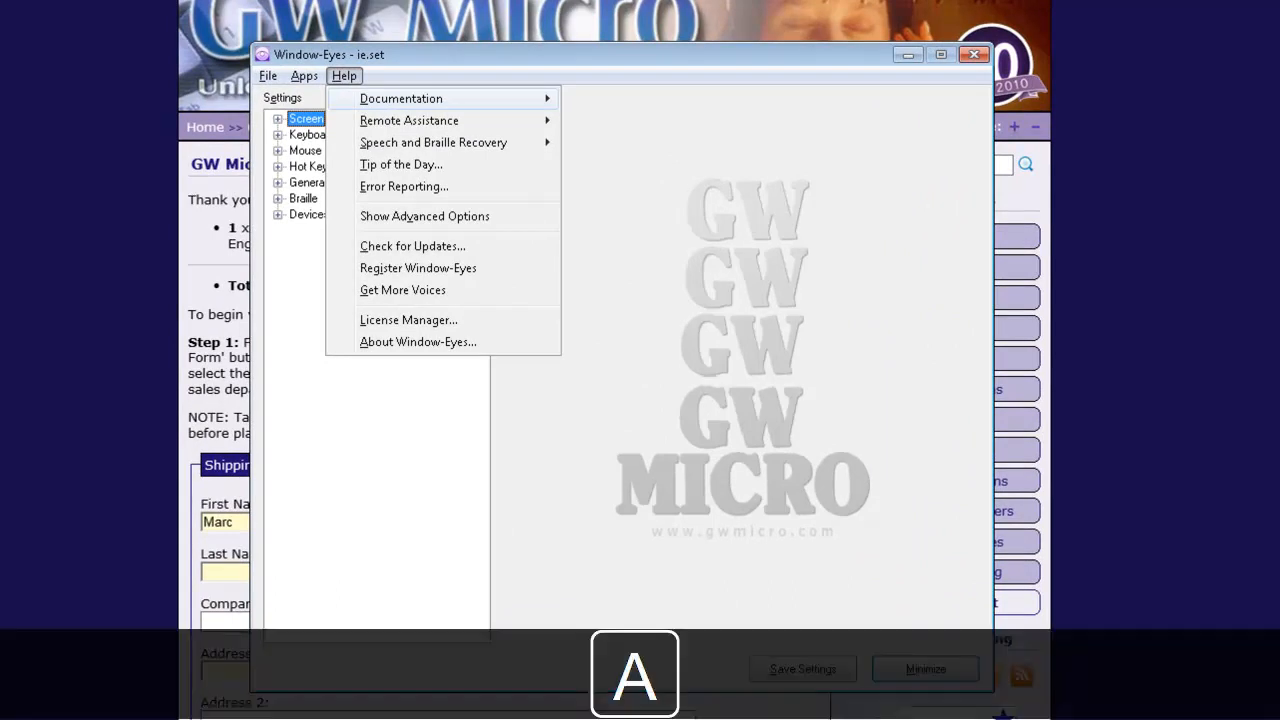
left_click(418, 341)
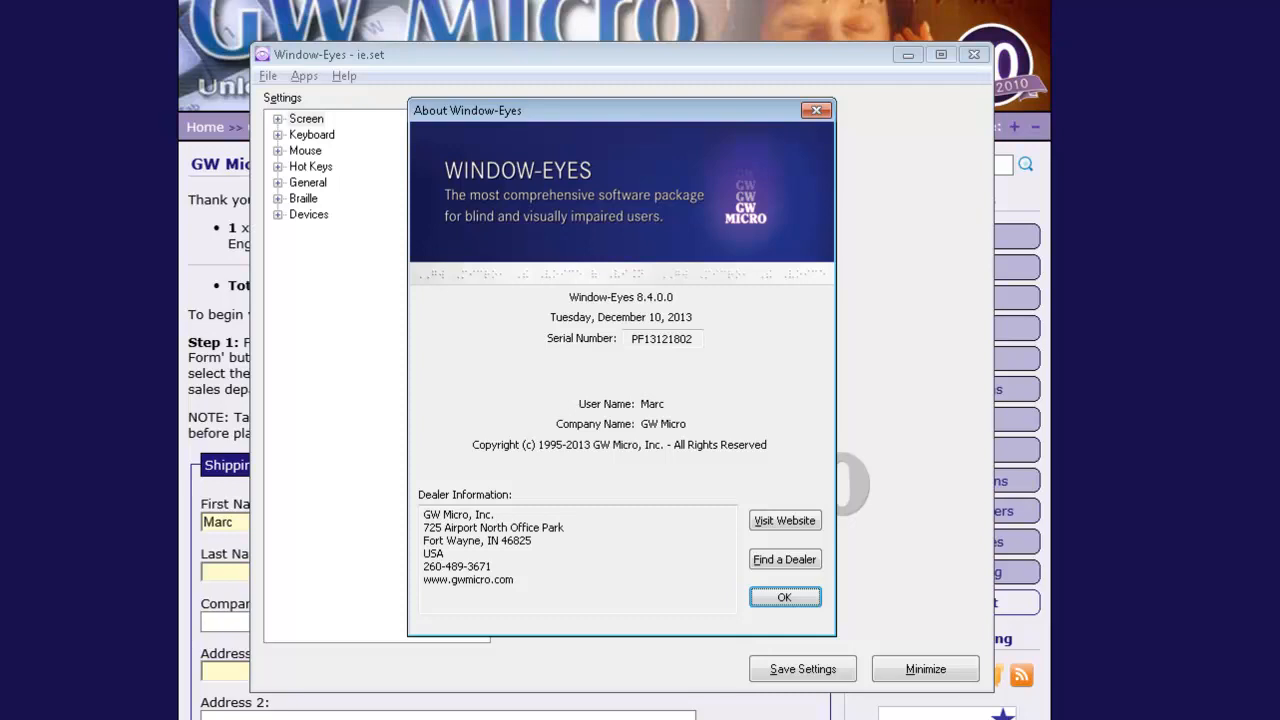
key("Tab")
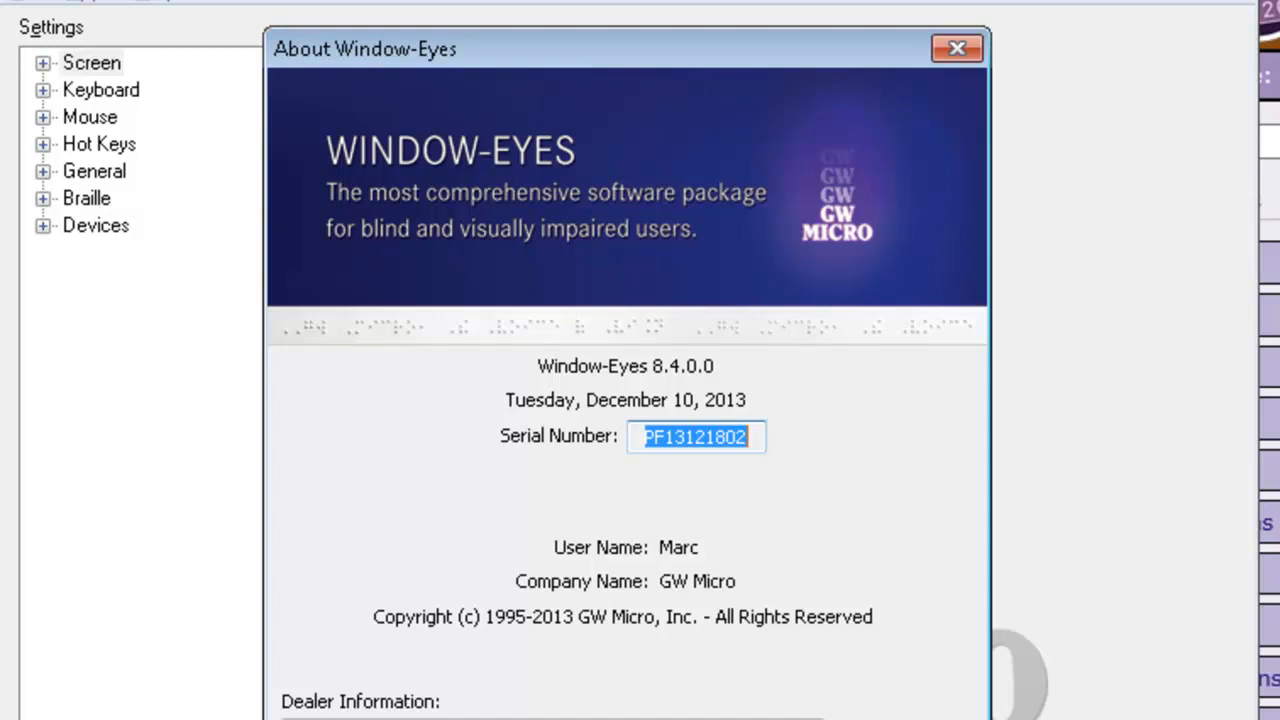
key("ctrl+c")
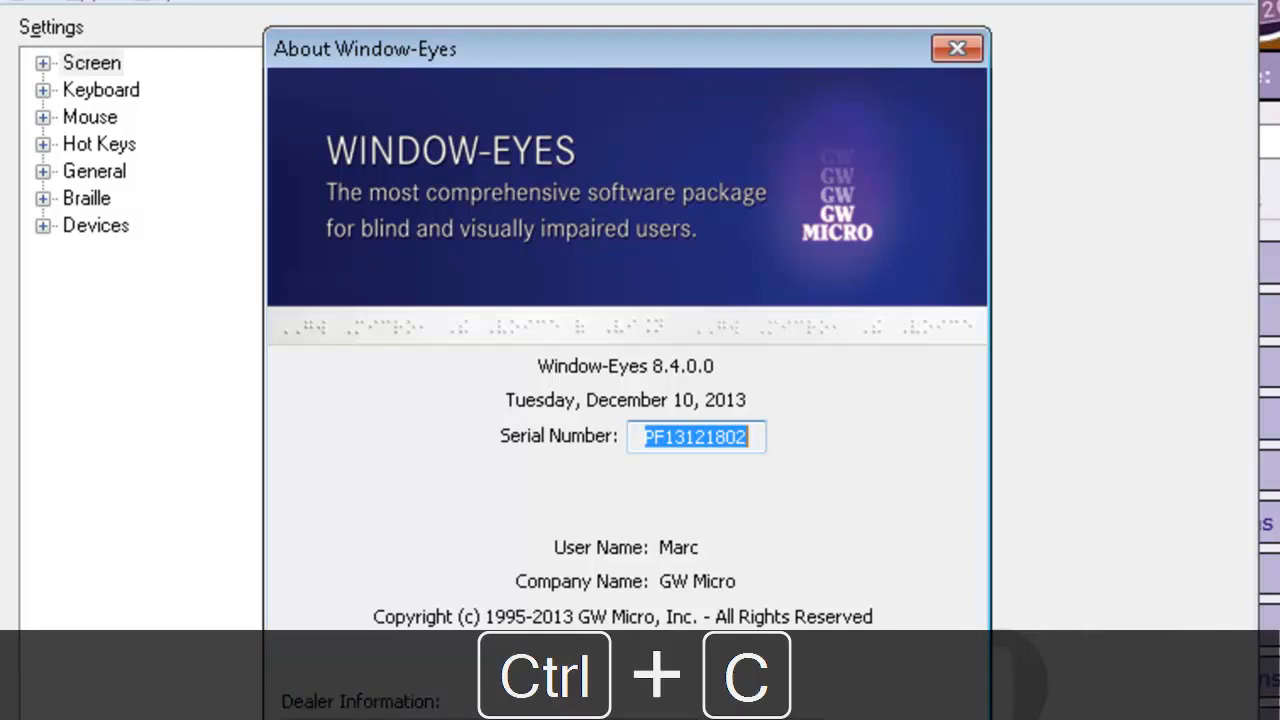
key("ctrl+c")
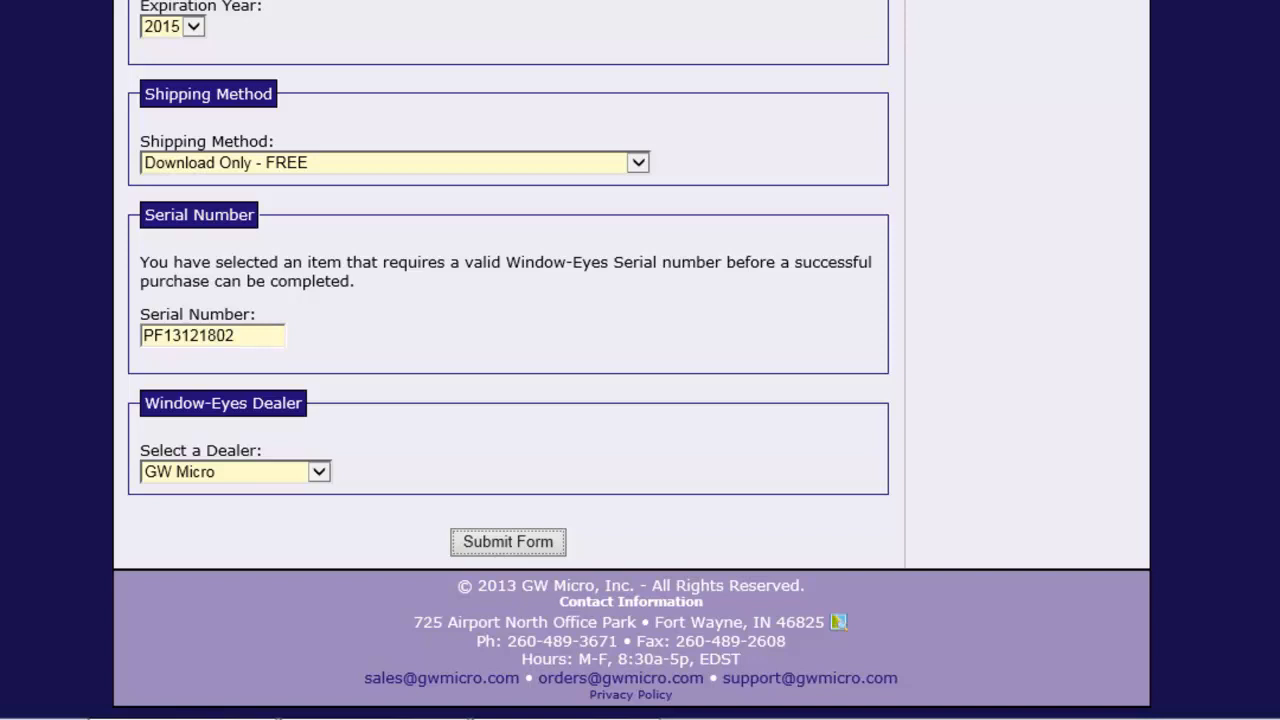
key("Enter")
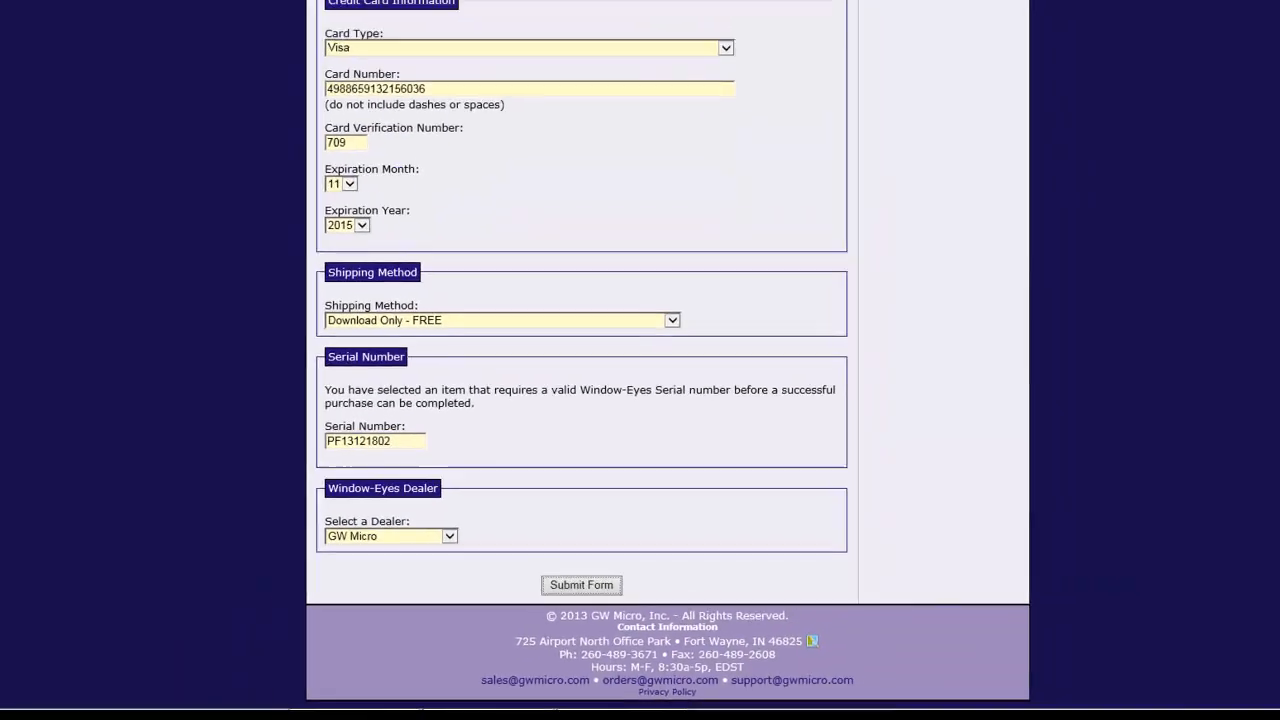
left_click(581, 585)
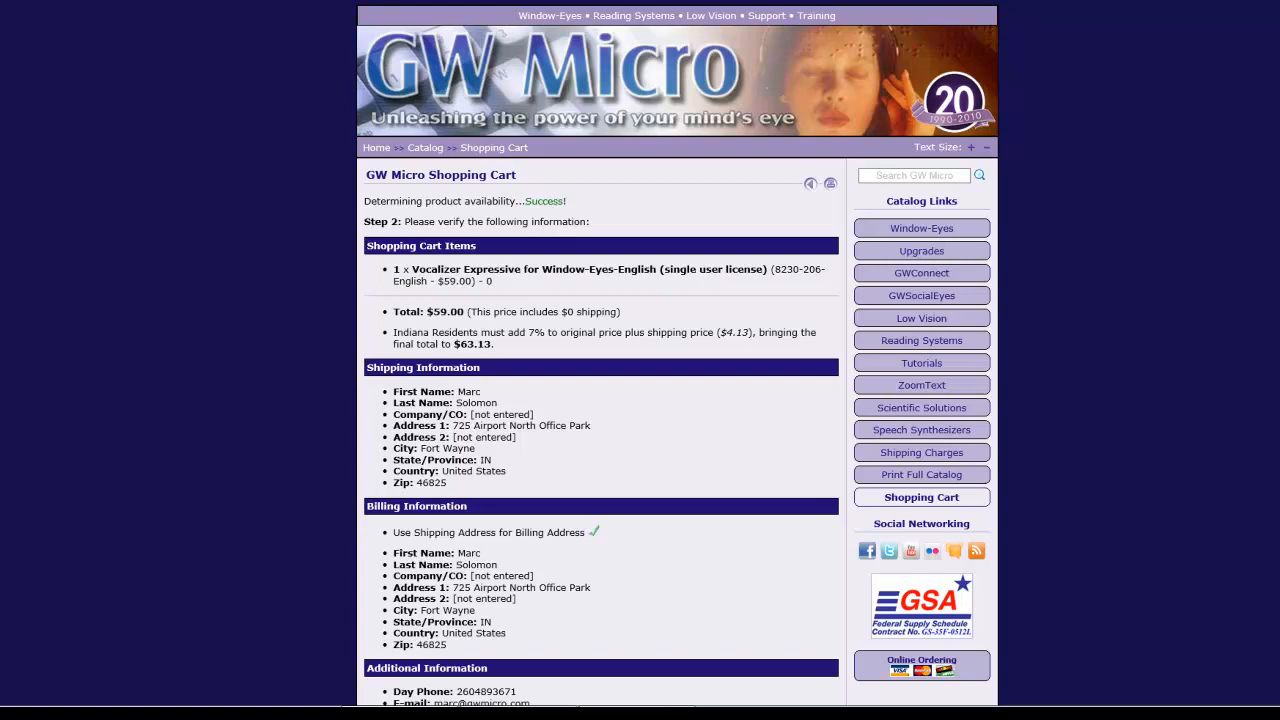
Step: Review the Step 2 verification page and place the $63.13 order
scroll("down", 3)
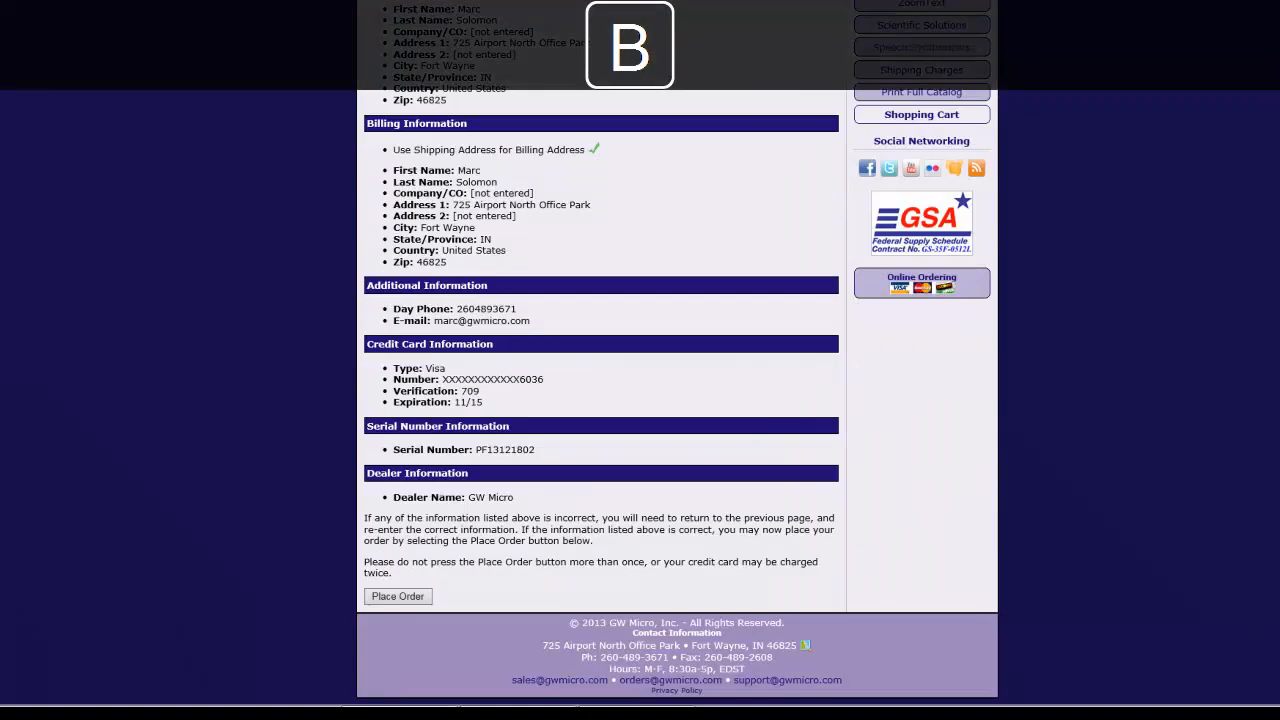
key("enter")
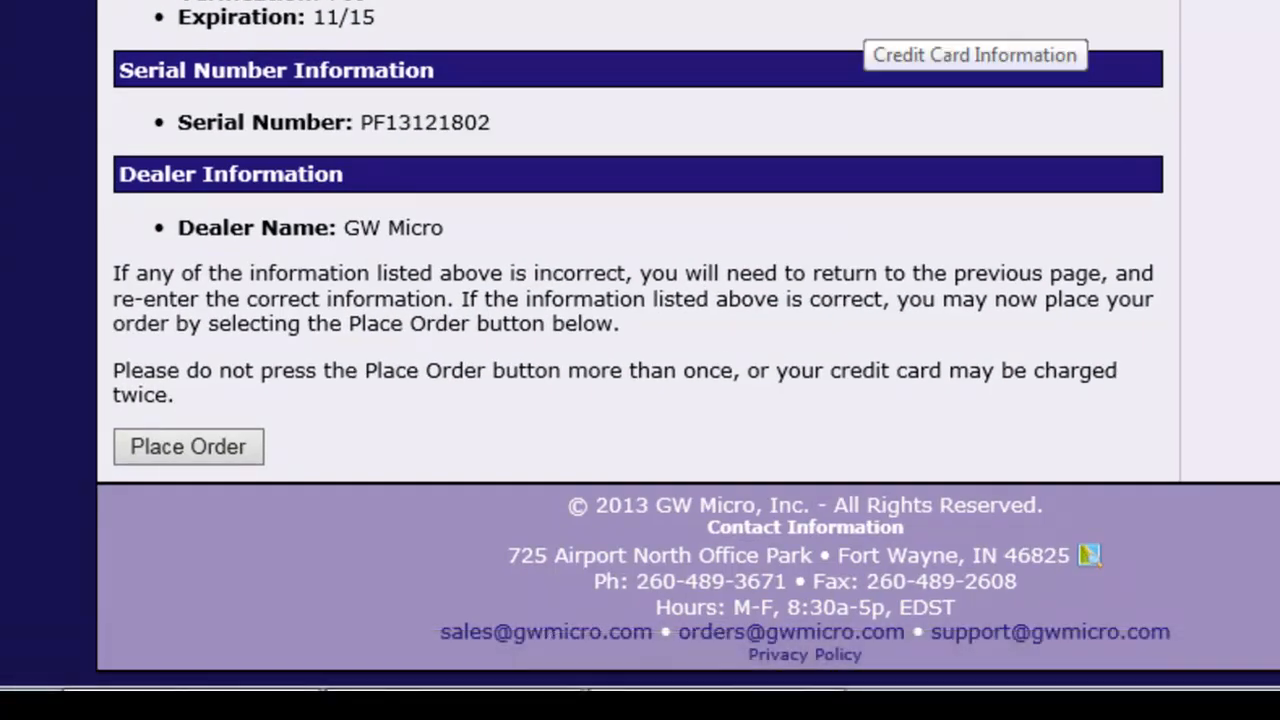
left_click(188, 446)
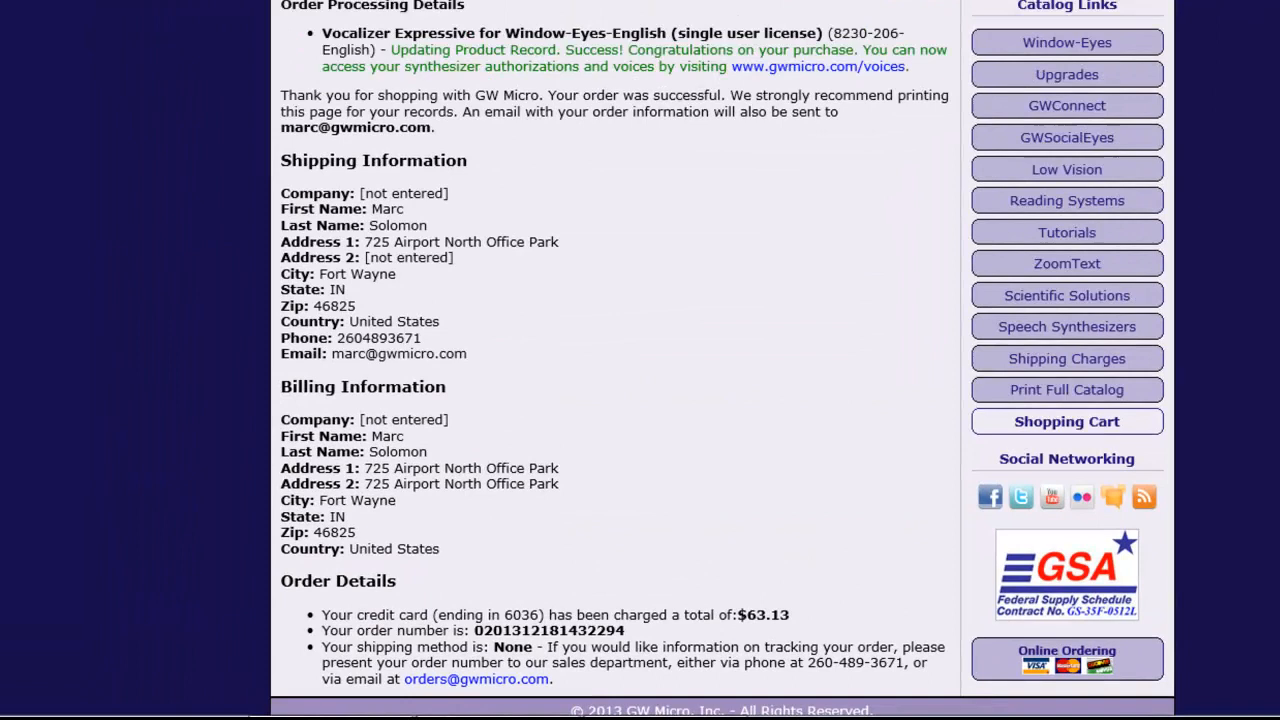